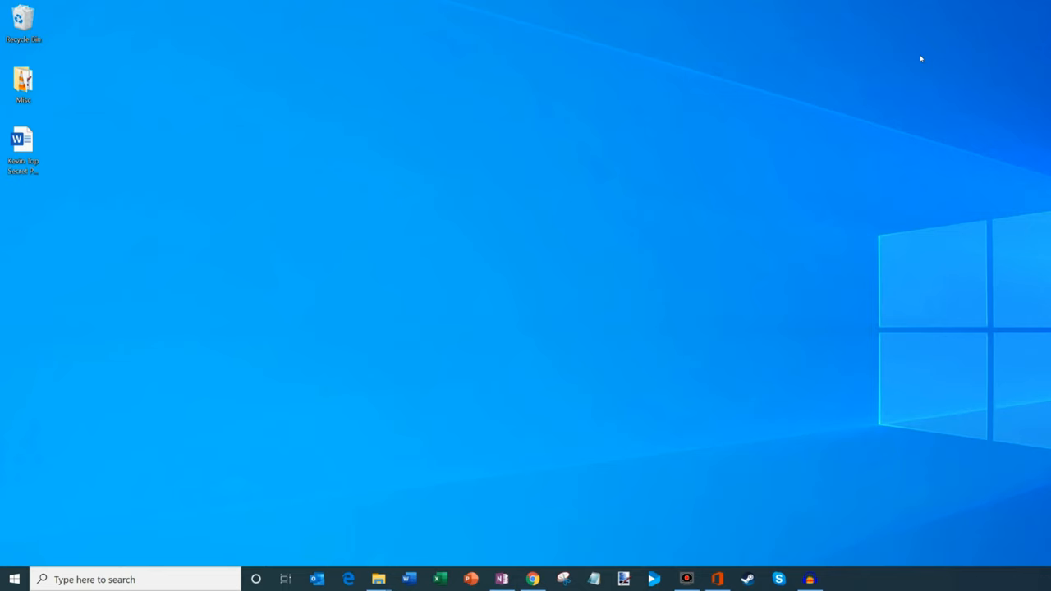
mouse_move(632, 429)
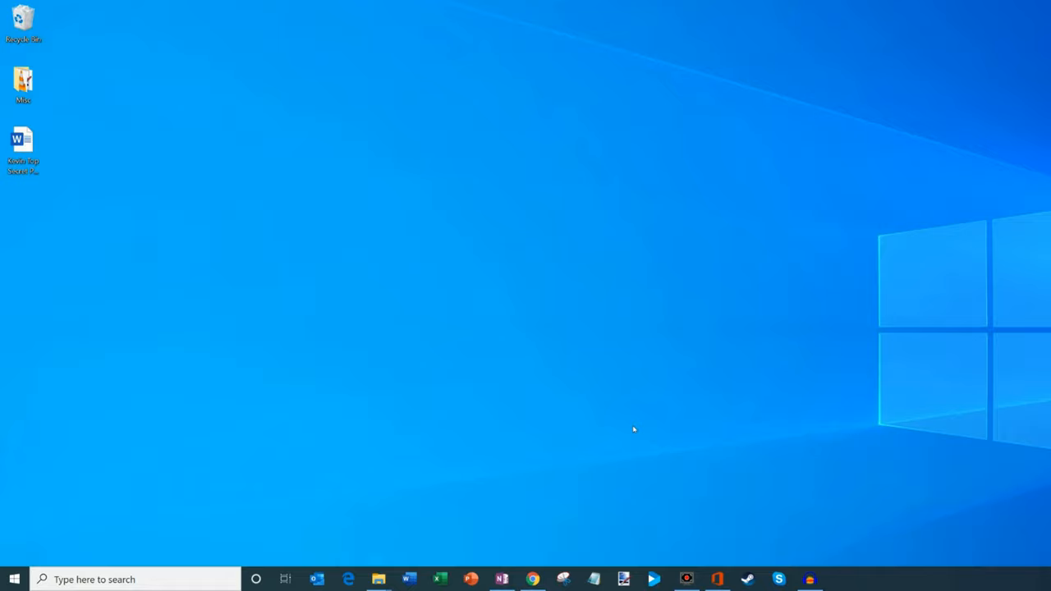
- Launch Chrome to the office.com Welcome to Office page and select its address bar URL
click(532, 579)
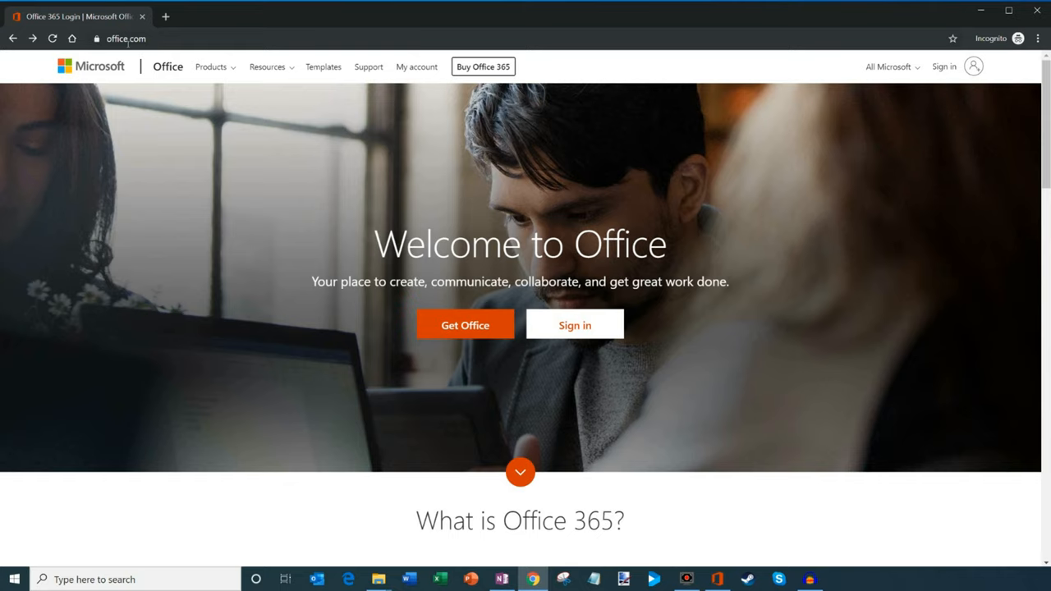
click(125, 38)
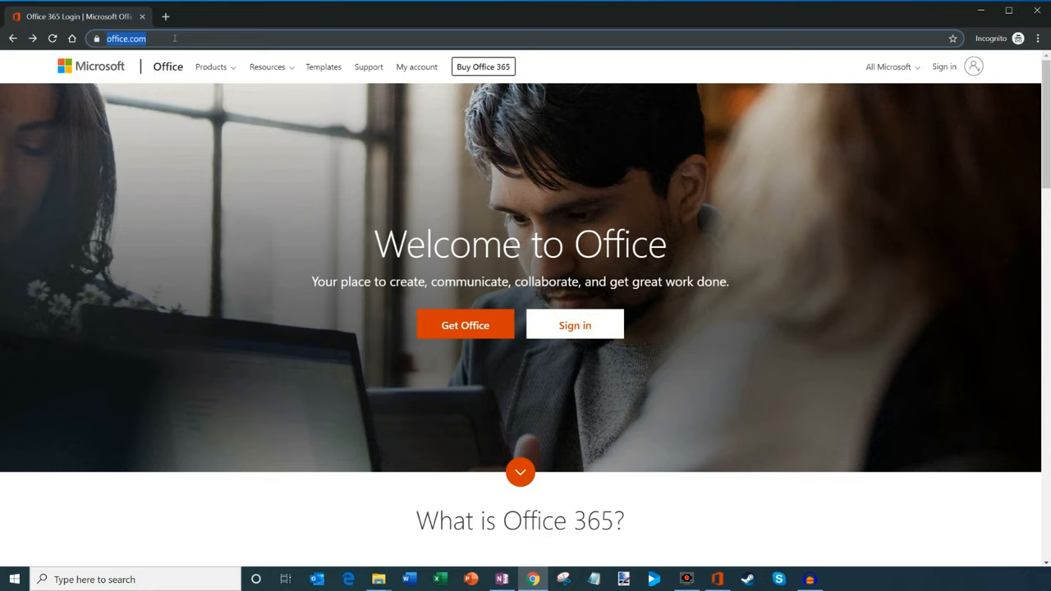